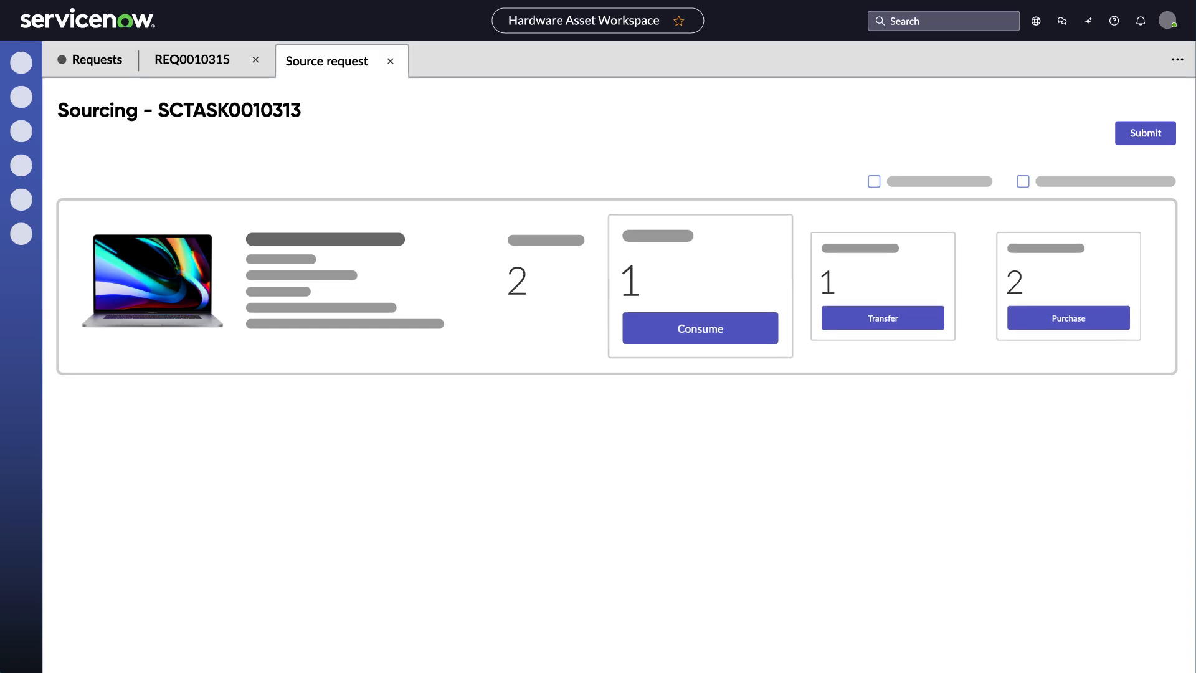
Switch from the SCTASK0010313 sourcing tab to the Service Operation Workspace home page.
click(882, 317)
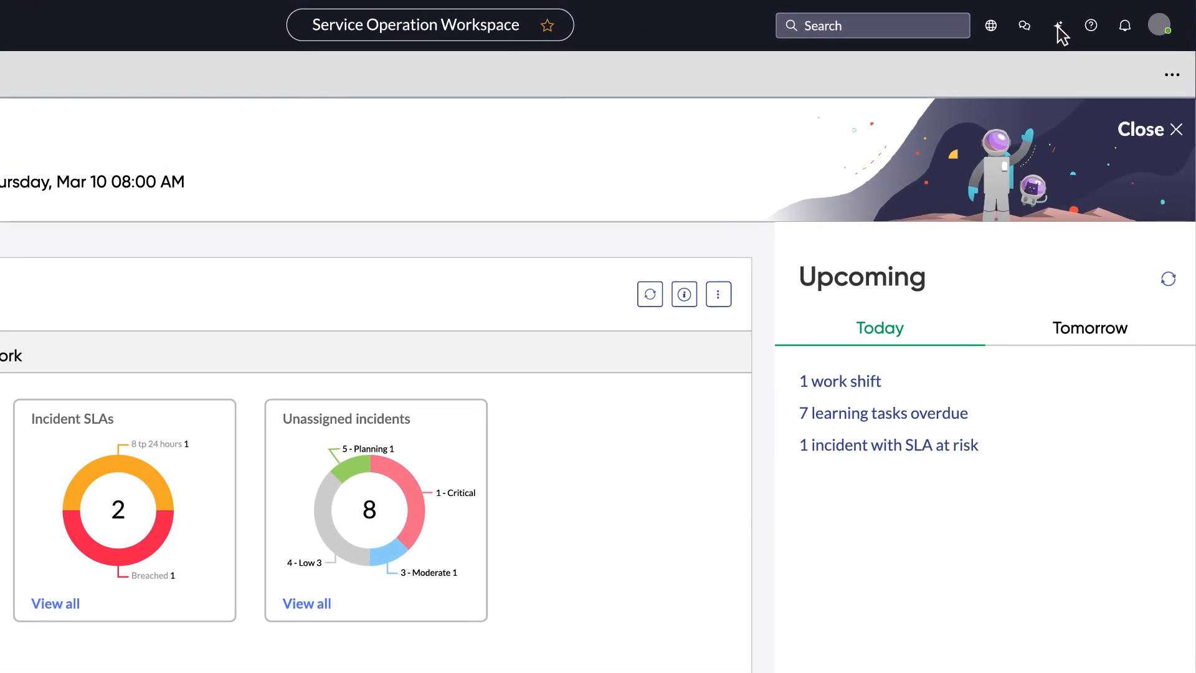
Bring up the Now Assist chat where the sourcing agent flags RITM0010318 for two MacBook Pro 15" units.
click(1057, 25)
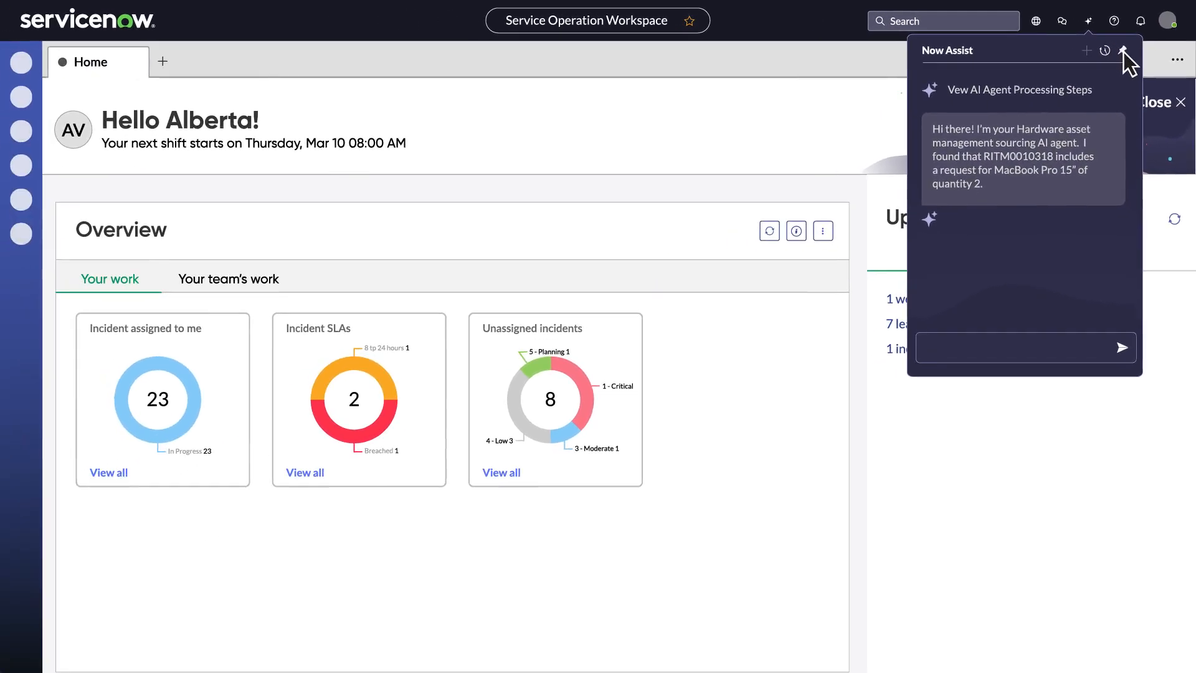
click(1119, 52)
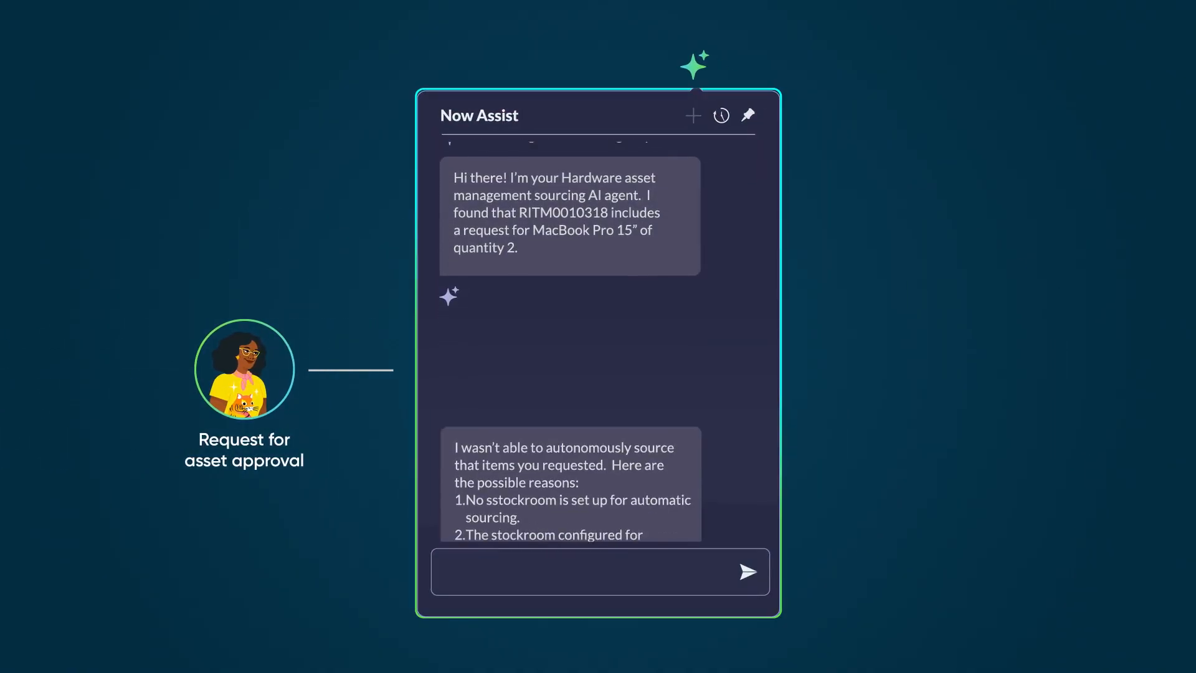
Scroll the chat to the proposed plan: consume one from Melbourne Warehouse, transfer one from Sydney.
scroll(down, 3)
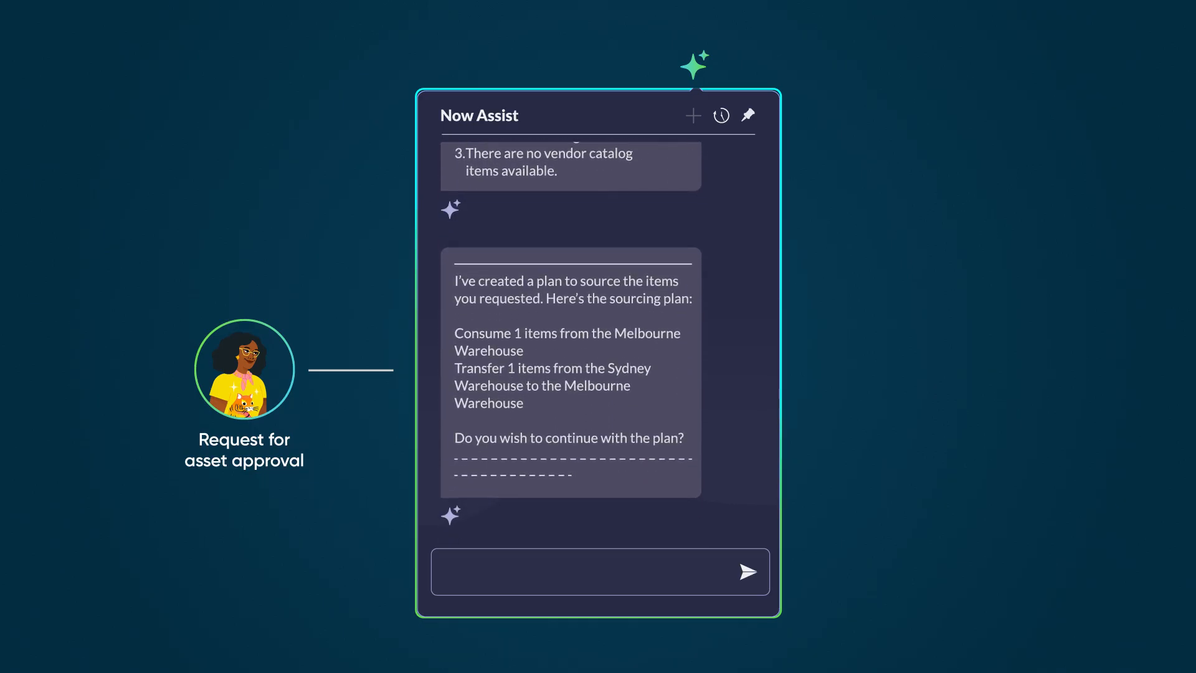